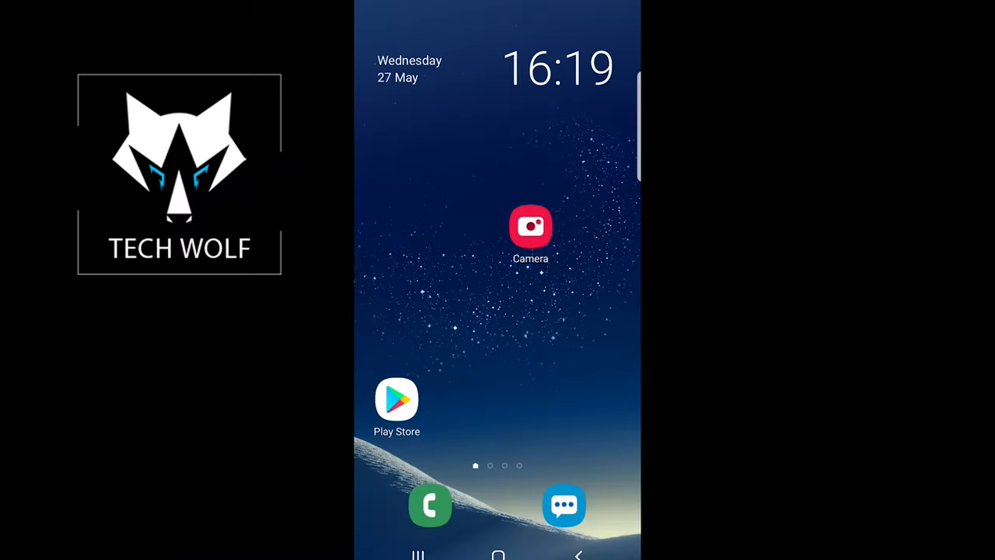
# Swipe up on the home screen to reveal the app drawer.
pyautogui.scroll(3)
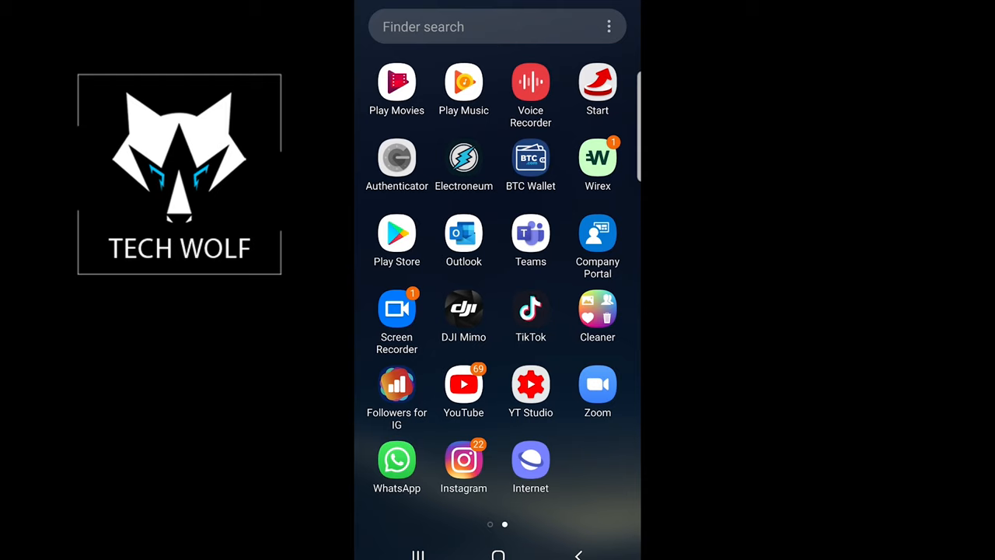
# Launch TikTok, go to Discover and focus the search field to show recent searches.
pyautogui.click(530, 308)
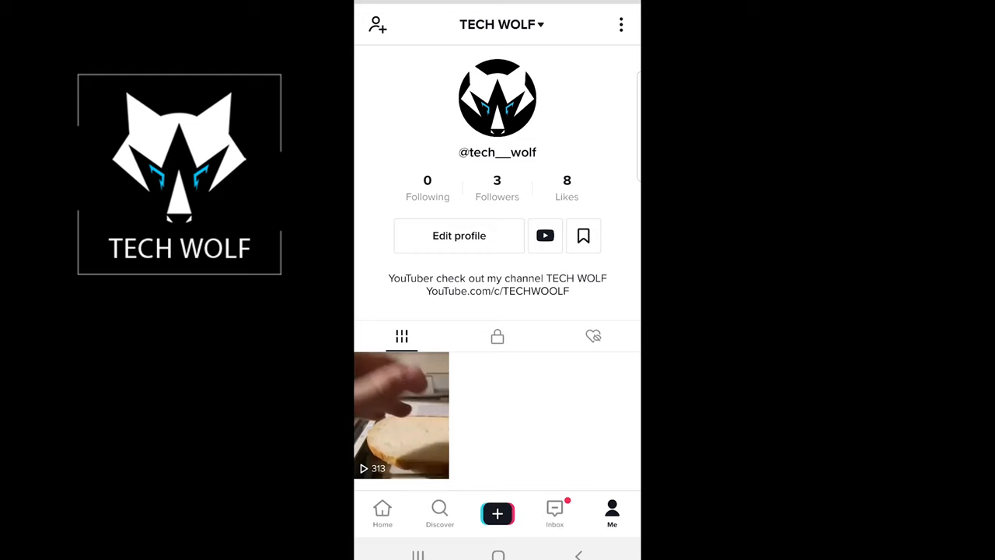
pyautogui.click(438, 512)
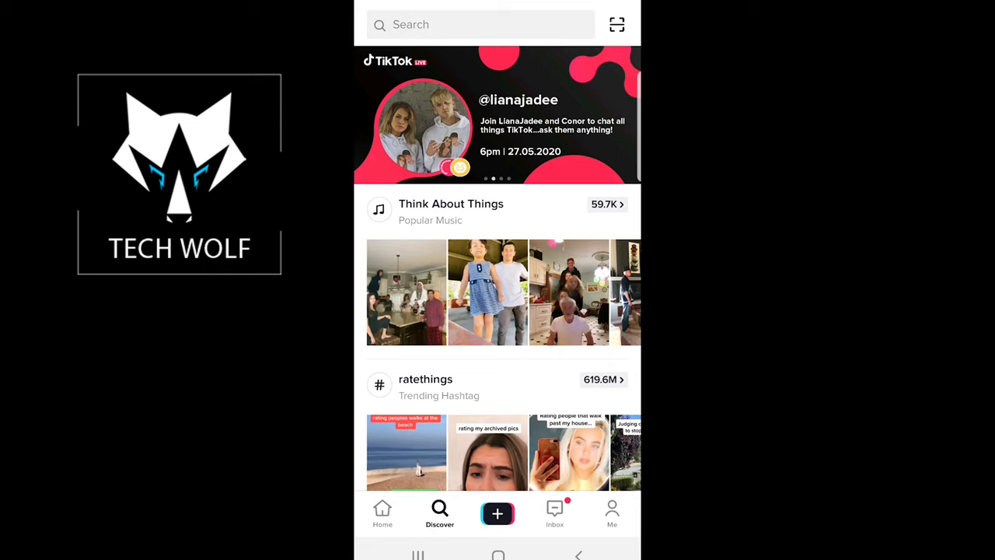
pyautogui.click(479, 25)
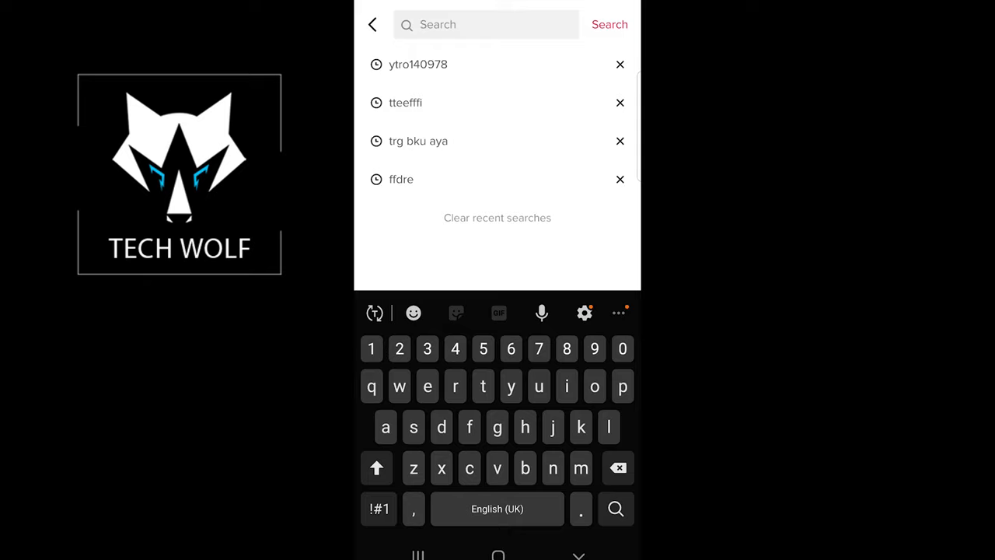
pyautogui.click(485, 25)
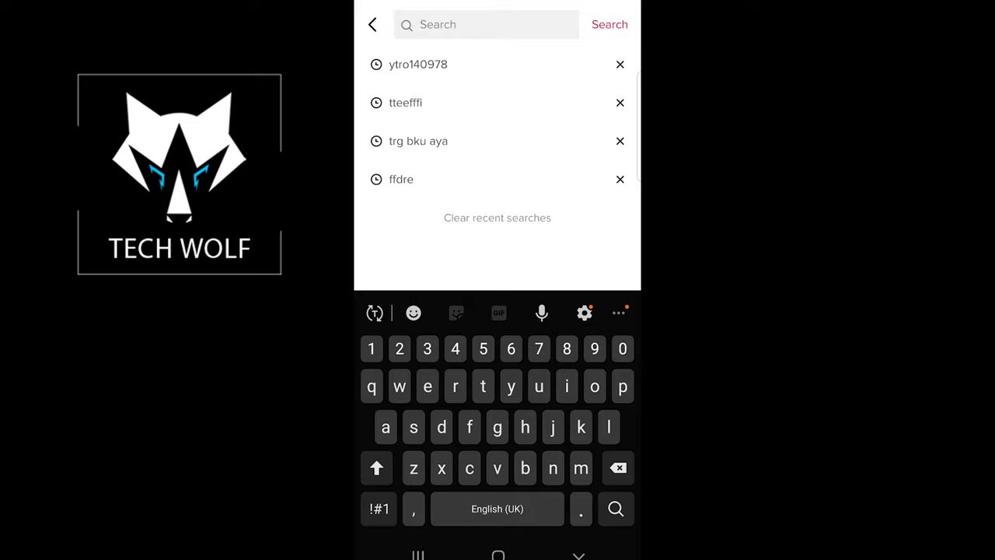
# Back out of search to Discover and return to the Me profile page.
pyautogui.click(498, 218)
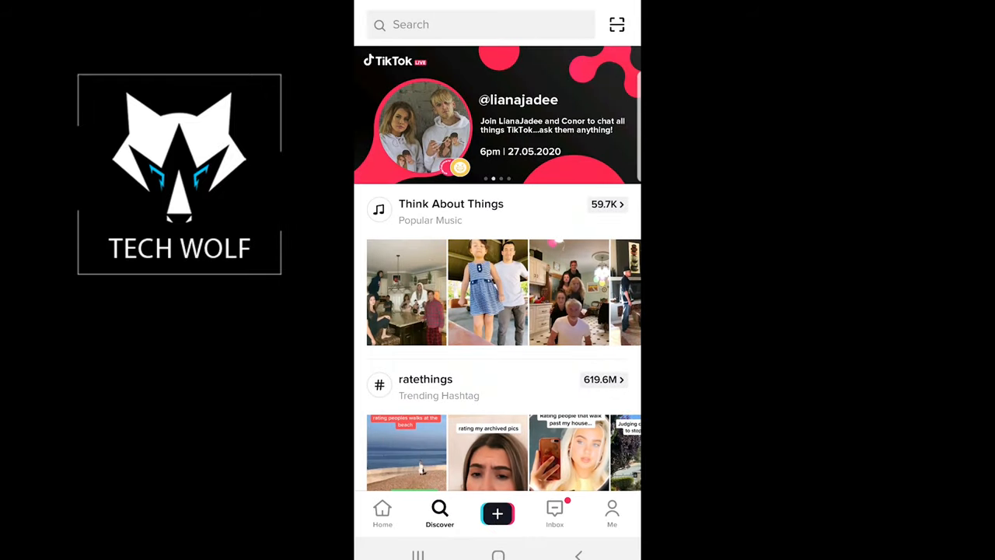
pyautogui.click(612, 513)
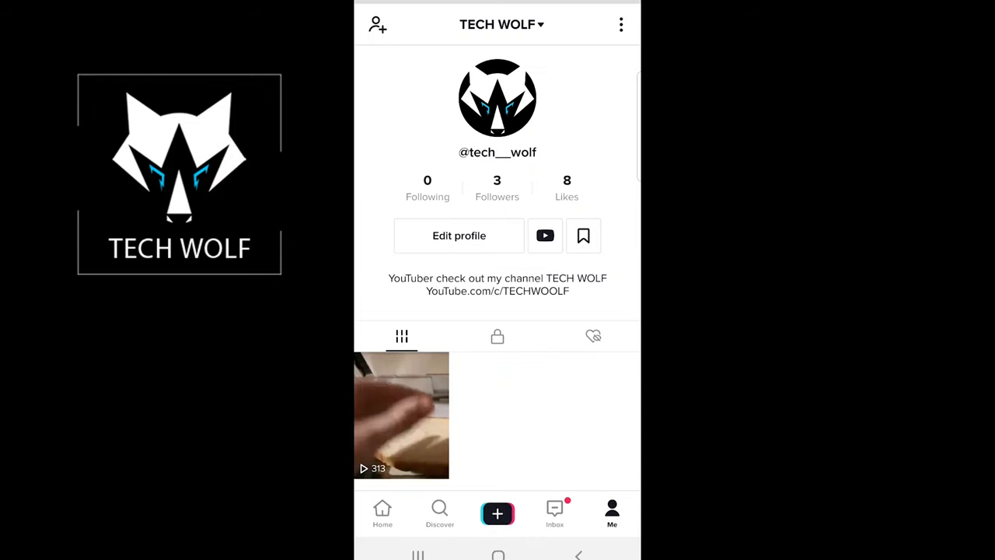